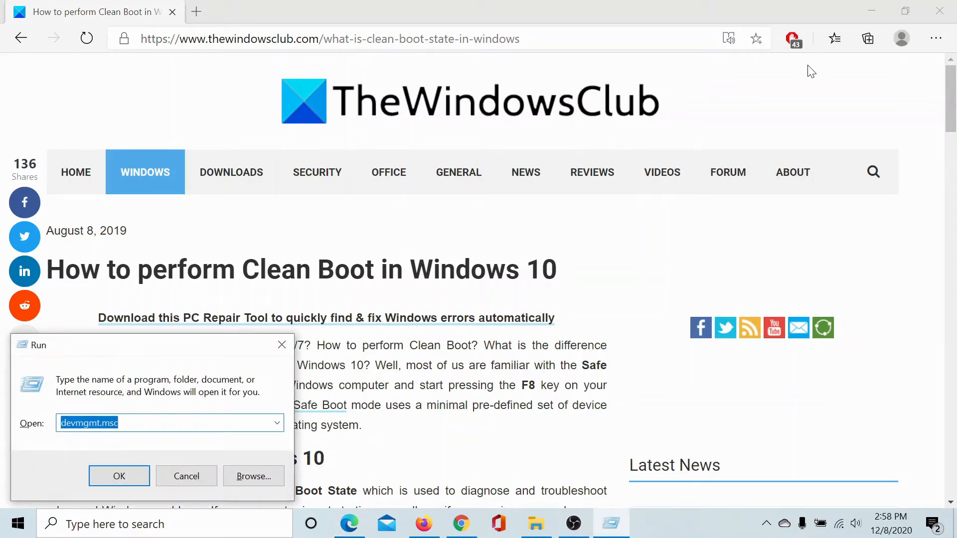
Step: Run msconfig from the Run dialog to open System Configuration
text(m)
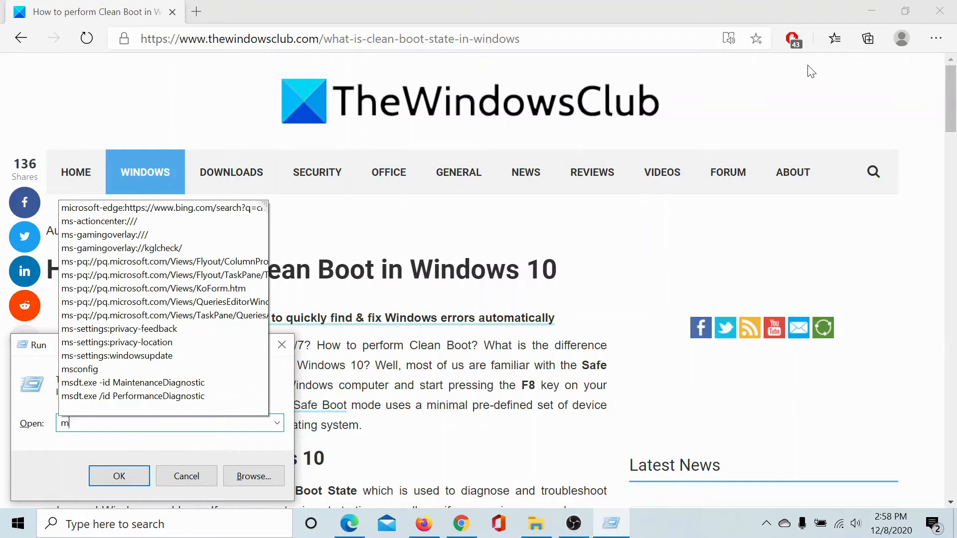
text(sconfig)
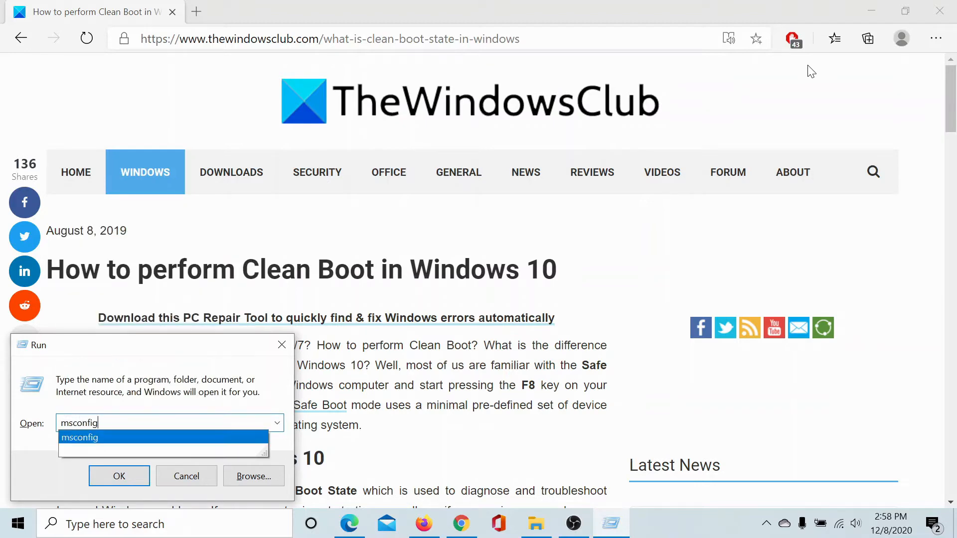
click(186, 476)
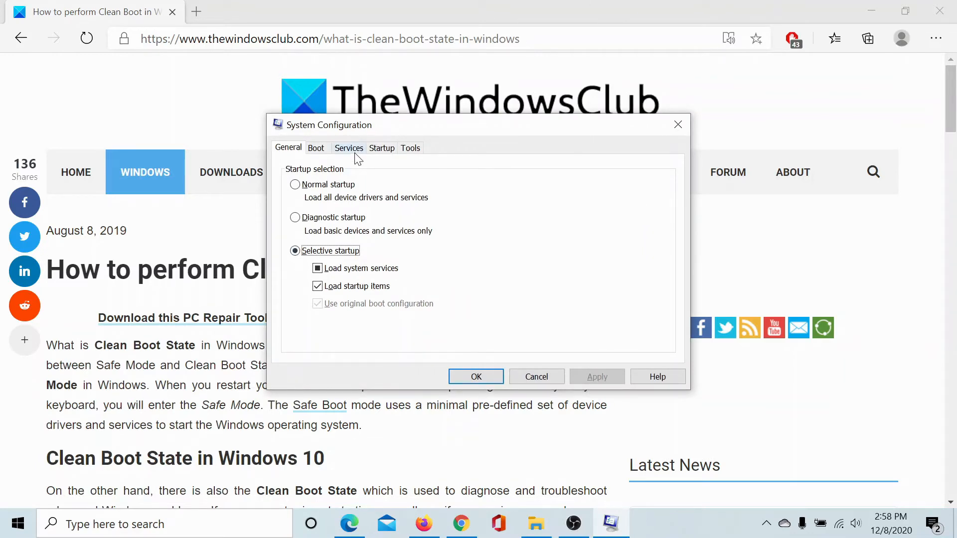
Step: Switch System Configuration to the Services tab
click(348, 147)
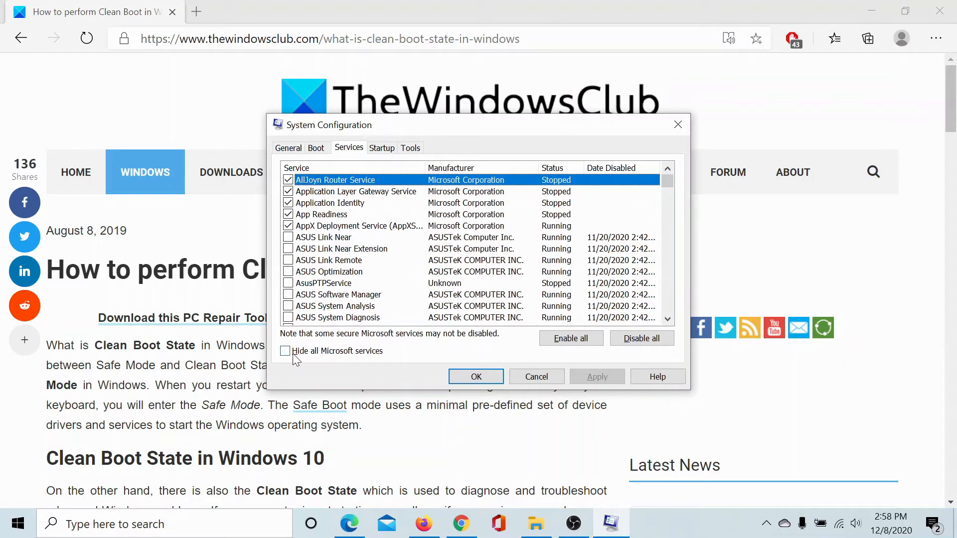
mouse_move(323, 355)
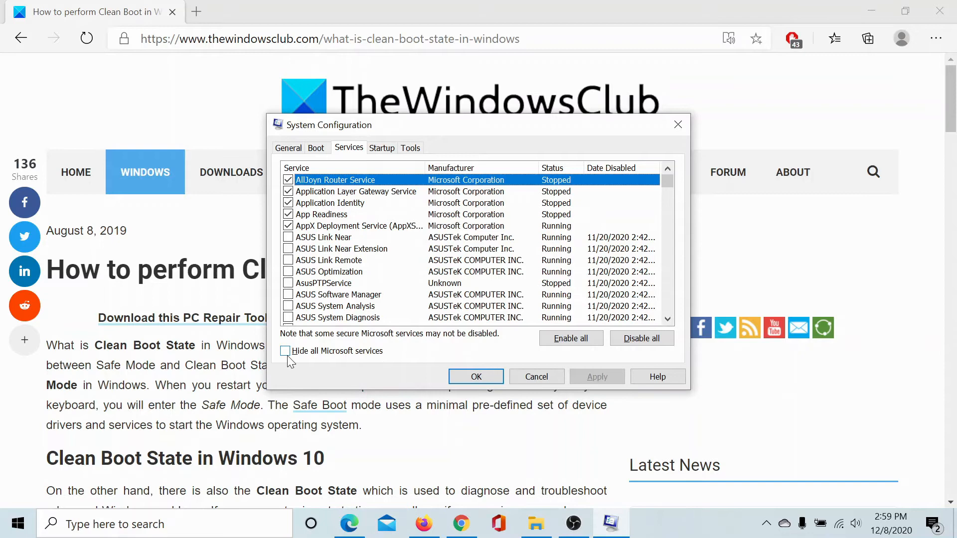
Step: Hide all Microsoft services, then disable all remaining third-party services like ASUS Link Near
click(285, 351)
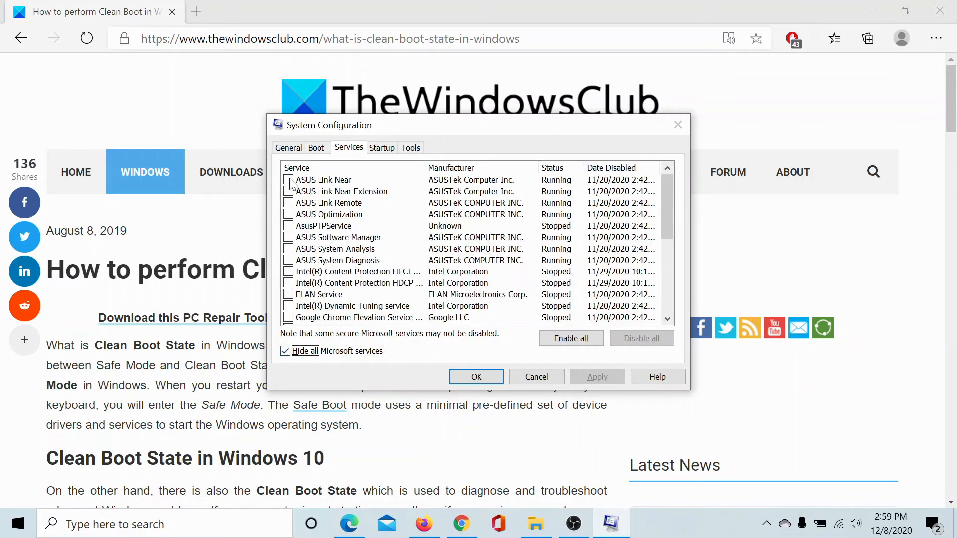
click(288, 180)
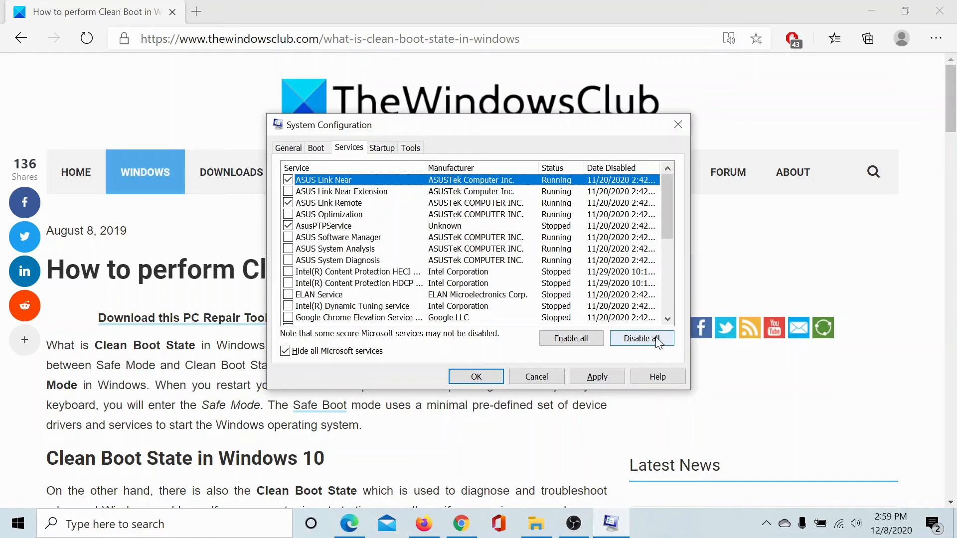
click(641, 338)
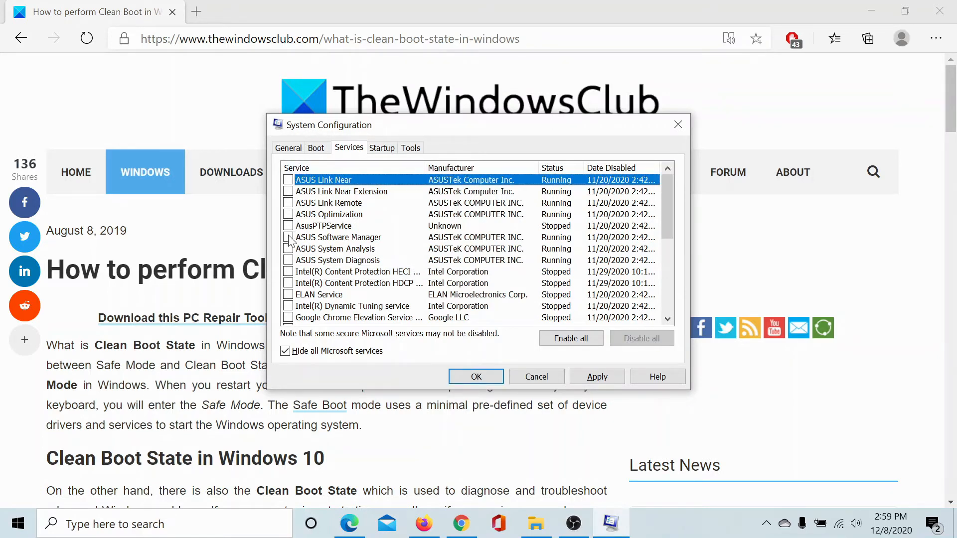
mouse_move(332, 342)
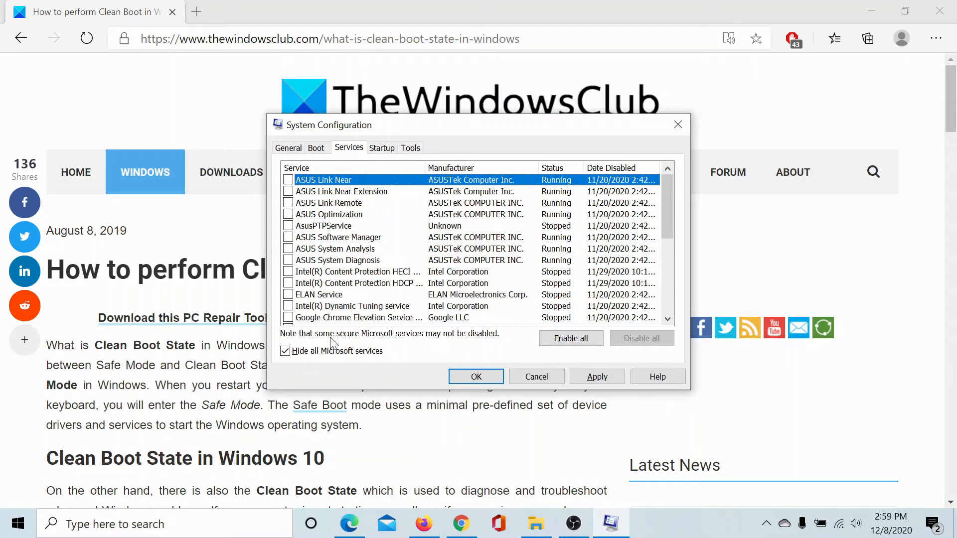
mouse_move(449, 342)
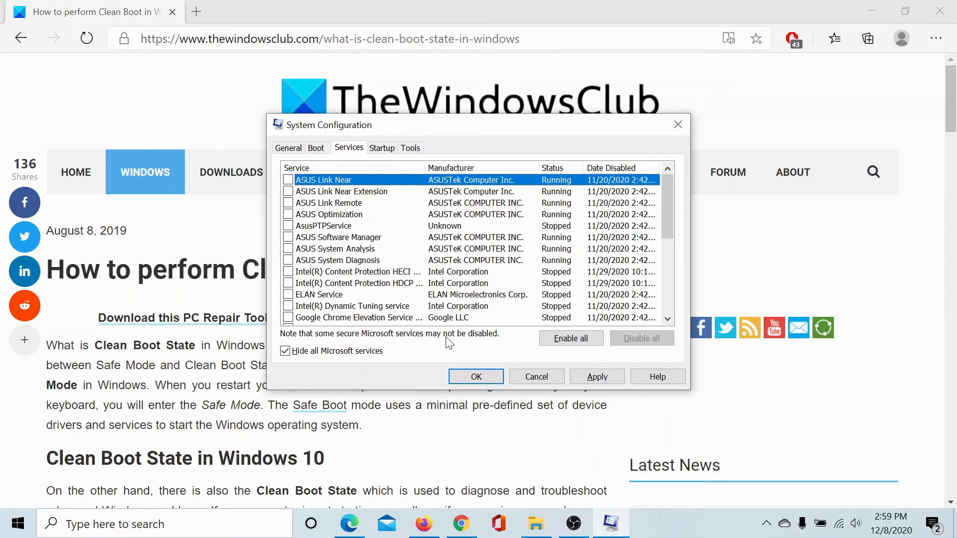
mouse_move(301, 371)
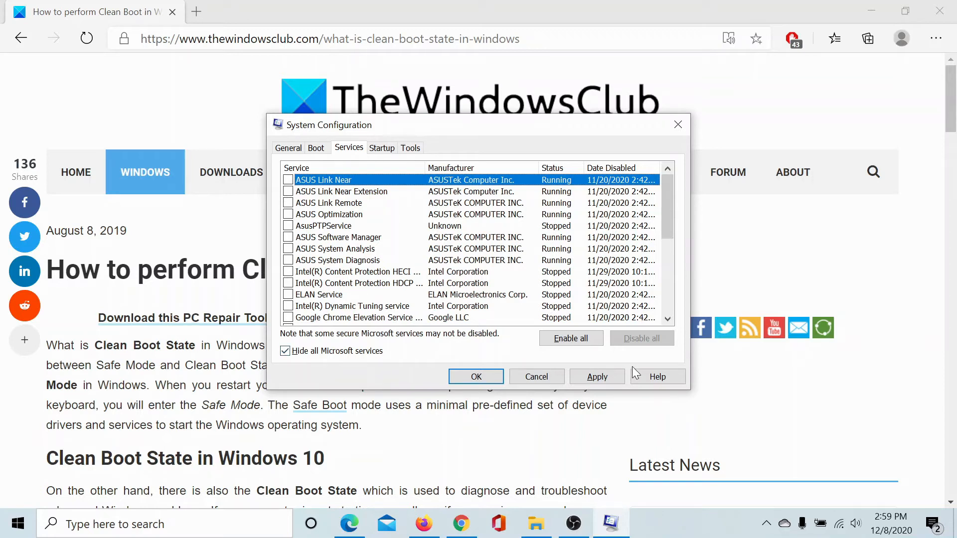
Step: Apply the disabled-services changes and confirm with OK
click(597, 377)
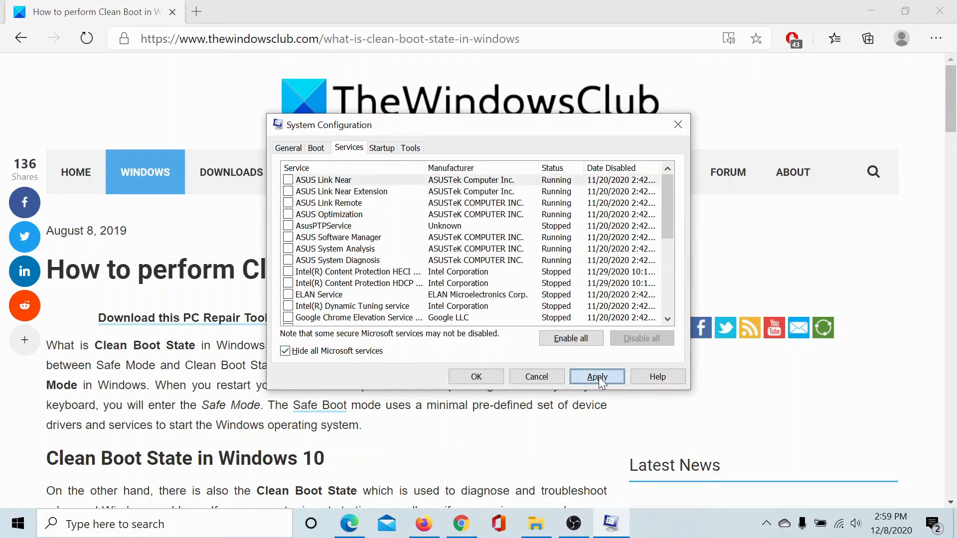
click(596, 377)
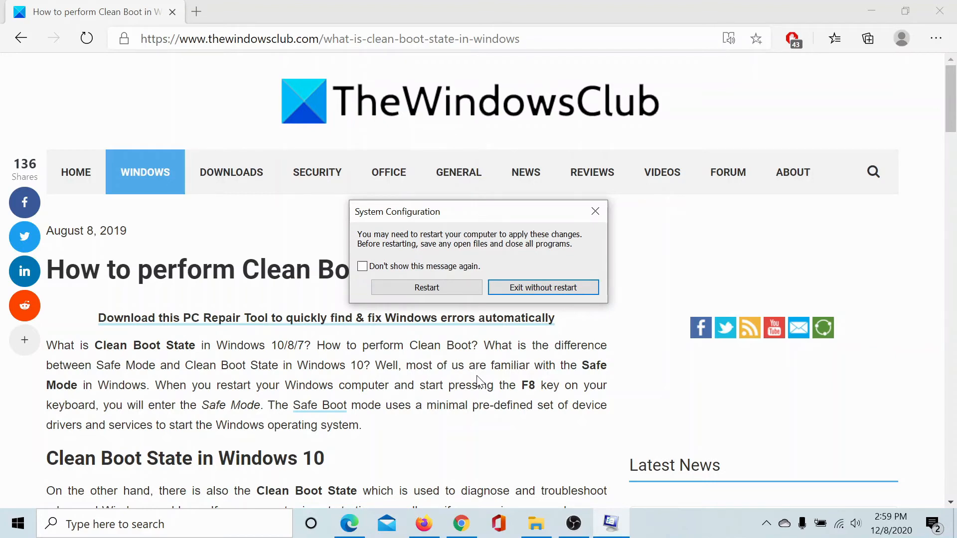
mouse_move(441, 275)
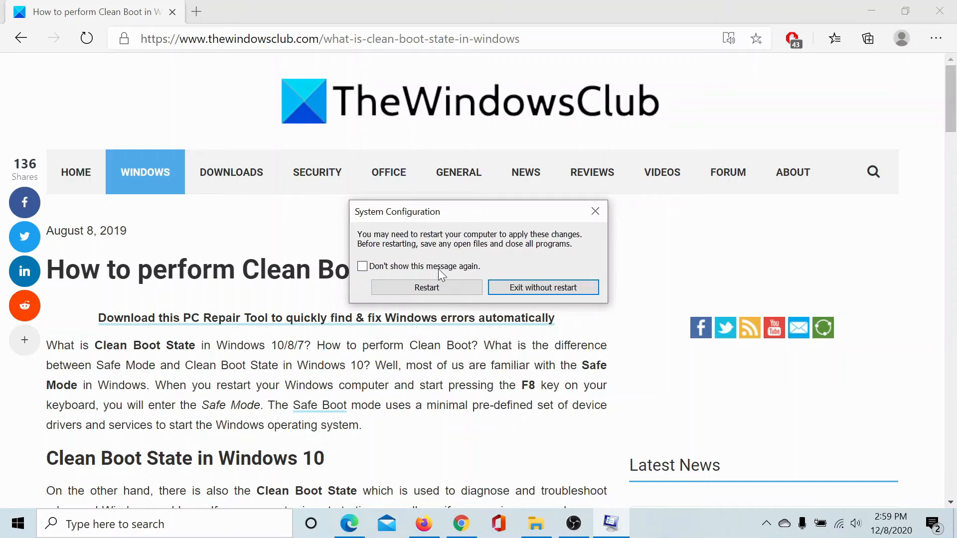